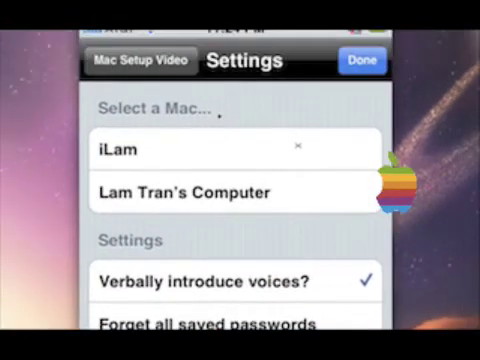
Step: Select the second Mac under 'Select a Mac…' so its login prompt appears
scroll(down, 3)
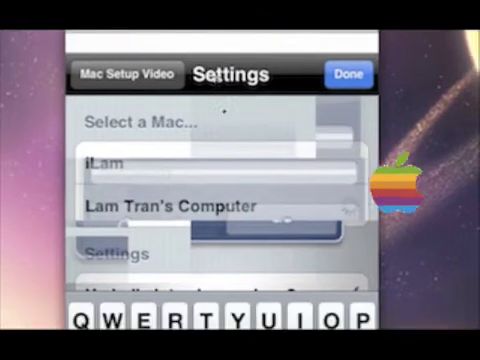
click(172, 206)
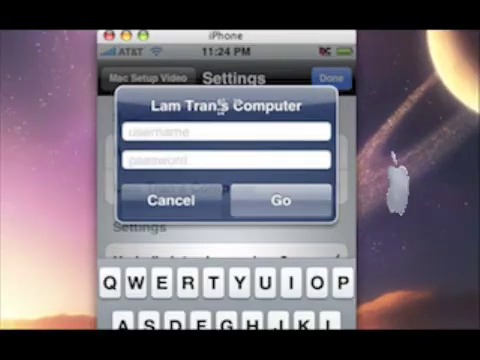
click(224, 132)
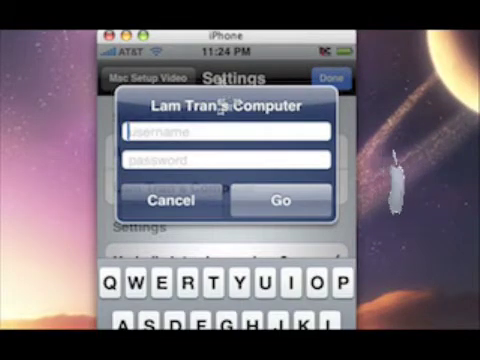